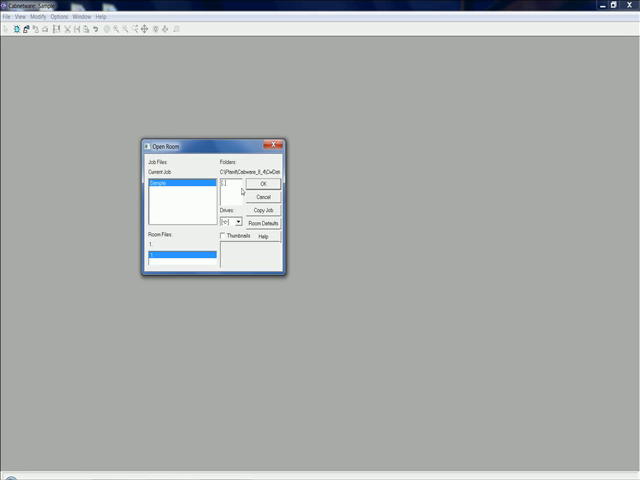
Step: Open Room 1 of the Sample job and show its wall in elevation
{"action": "left_click", "coordinate": [261, 186]}
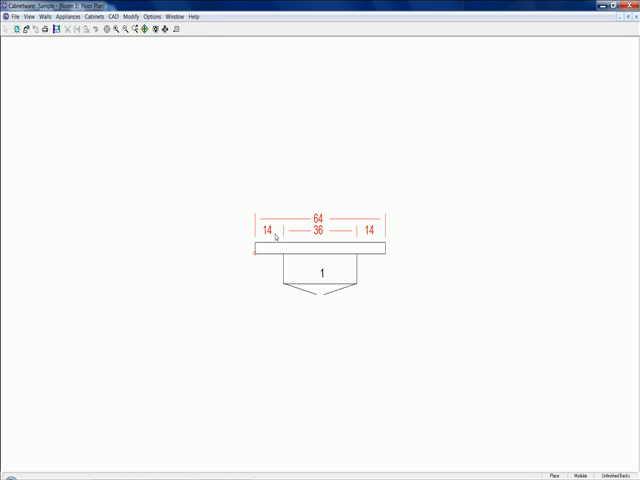
{"action": "right_click", "coordinate": [280, 248]}
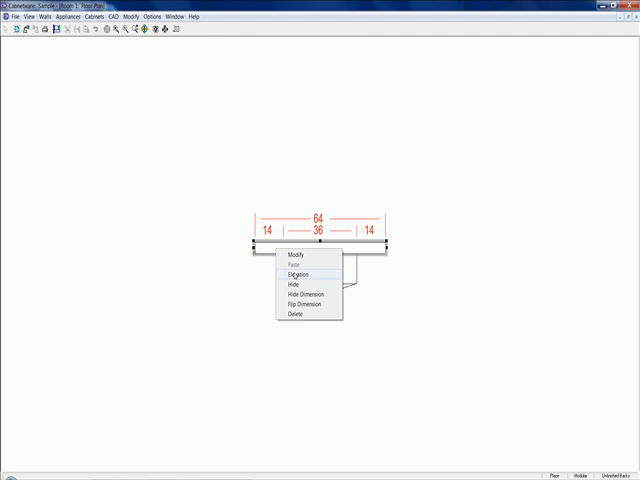
{"action": "left_click", "coordinate": [295, 275]}
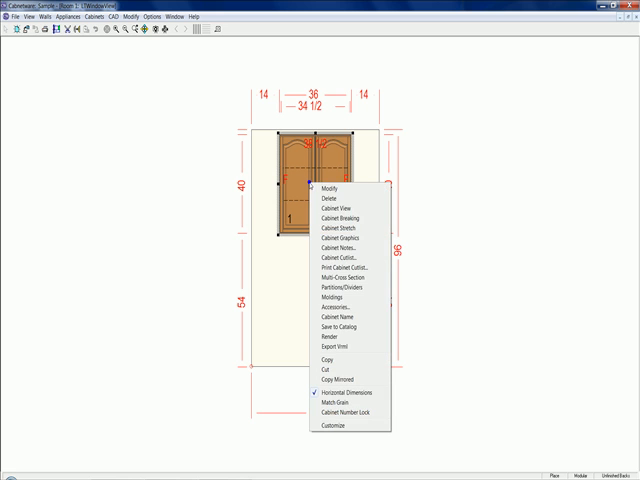
{"action": "mouse_move", "coordinate": [340, 278]}
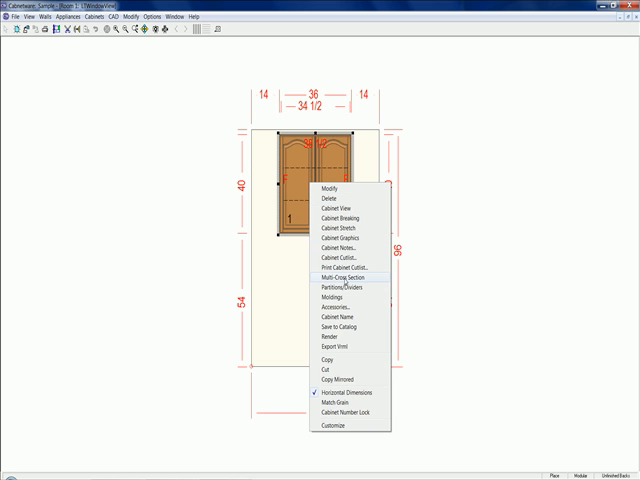
Step: Show the 36-inch wall cabinet as a Multi-Cross Section view
{"action": "left_click", "coordinate": [337, 276]}
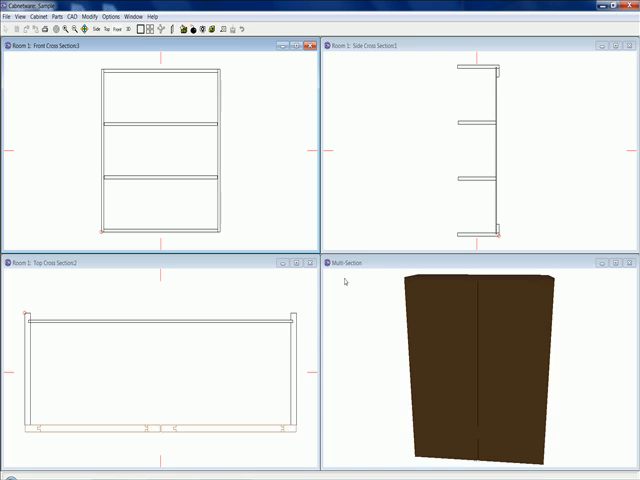
{"action": "mouse_move", "coordinate": [207, 188]}
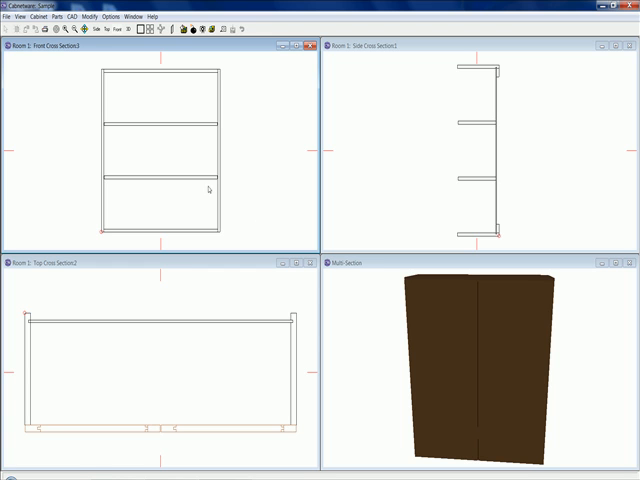
Step: Modify the lower shelf's shape, splitting its 34 3/8 top edge into four 8 5/8 segments
{"action": "right_click", "coordinate": [202, 180]}
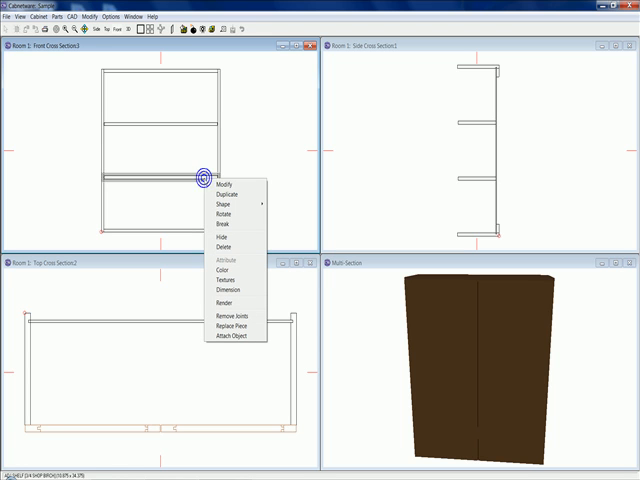
{"action": "left_click", "coordinate": [213, 202]}
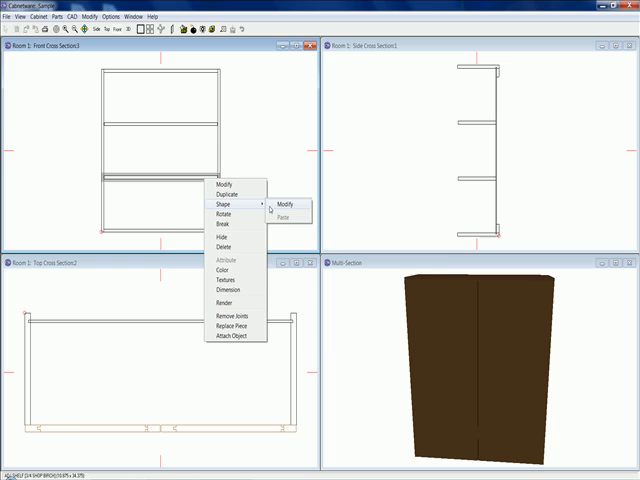
{"action": "left_click", "coordinate": [289, 204]}
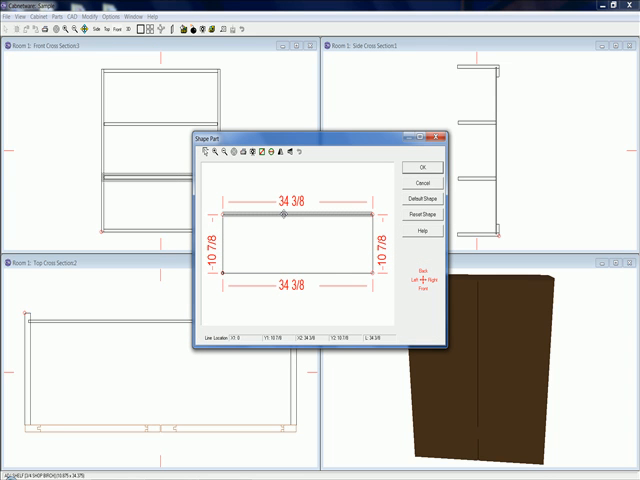
{"action": "right_click", "coordinate": [286, 216]}
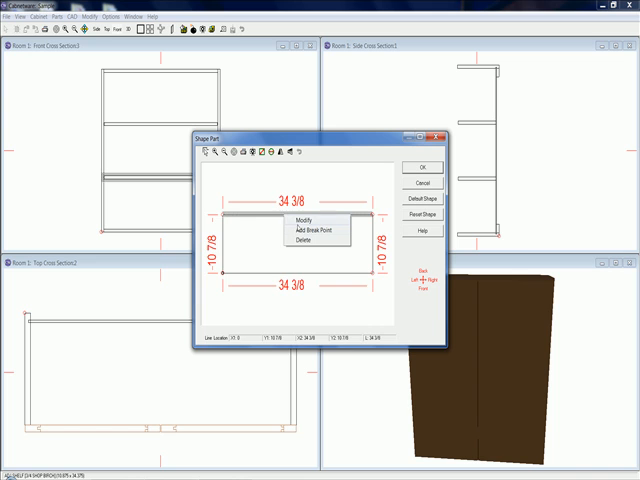
{"action": "left_click", "coordinate": [292, 231]}
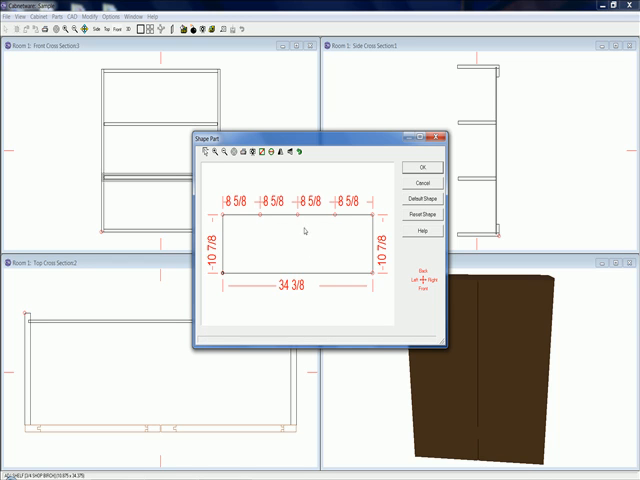
Step: Drop the middle top-edge segment down 4 to form a 17 3/16 notch
{"action": "right_click", "coordinate": [293, 217]}
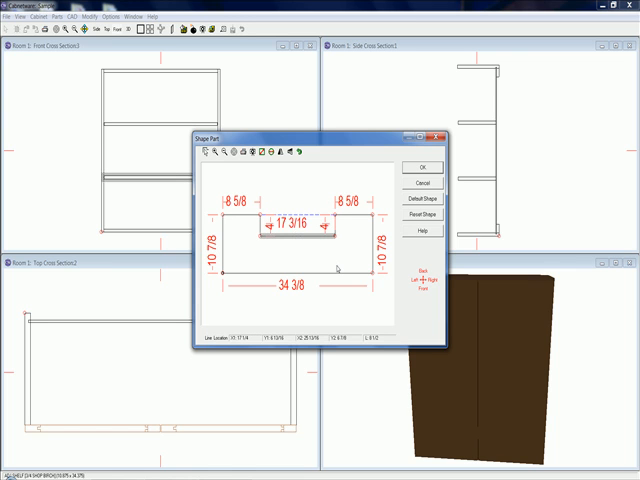
{"action": "mouse_move", "coordinate": [338, 270]}
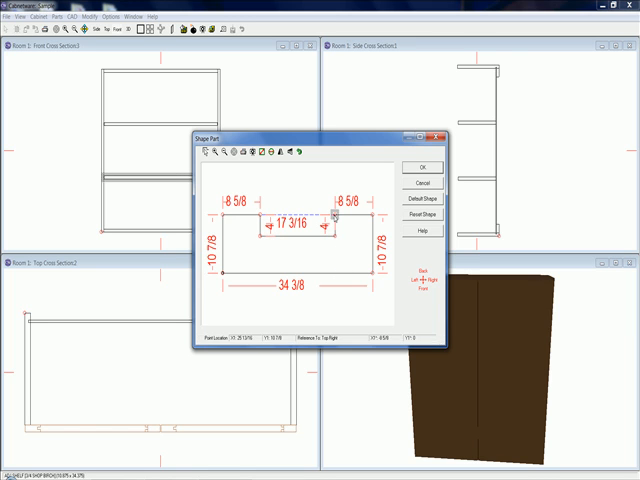
{"action": "right_click", "coordinate": [332, 223]}
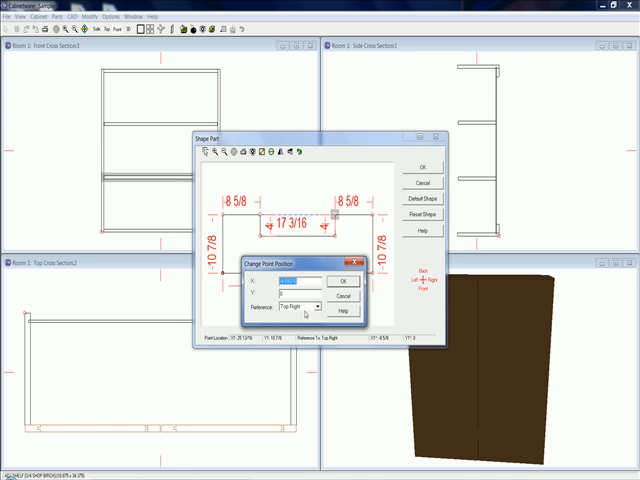
{"action": "left_click", "coordinate": [316, 307]}
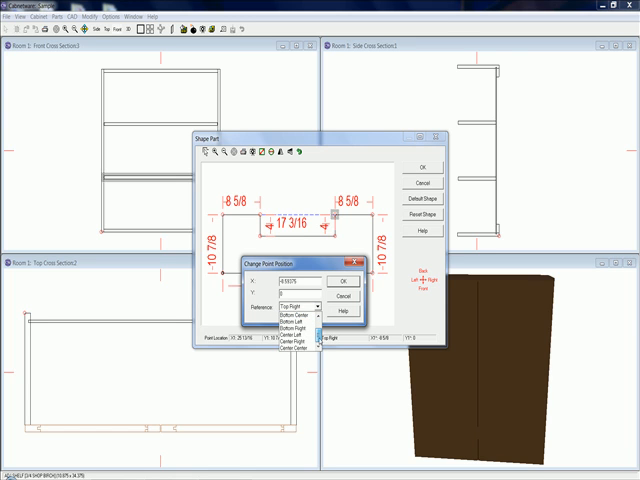
{"action": "left_click", "coordinate": [290, 307]}
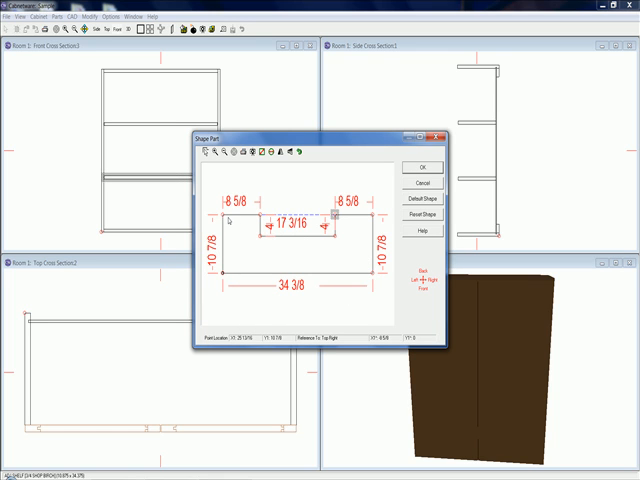
{"action": "mouse_move", "coordinate": [375, 277]}
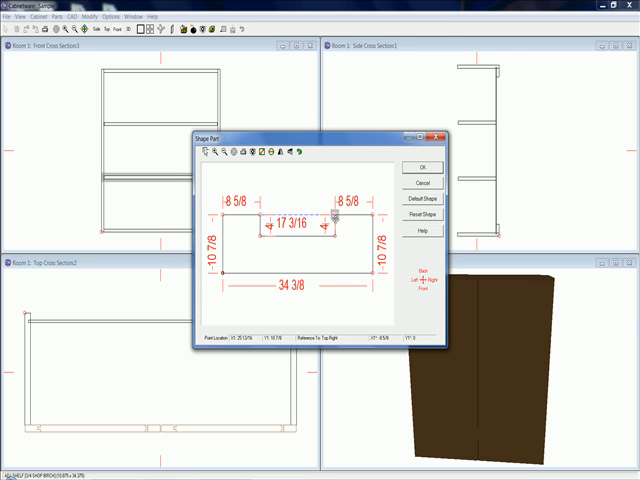
{"action": "right_click", "coordinate": [333, 221]}
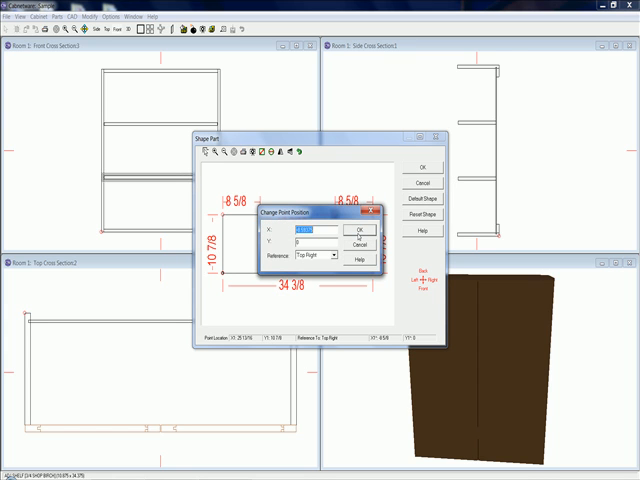
{"action": "left_click", "coordinate": [353, 231]}
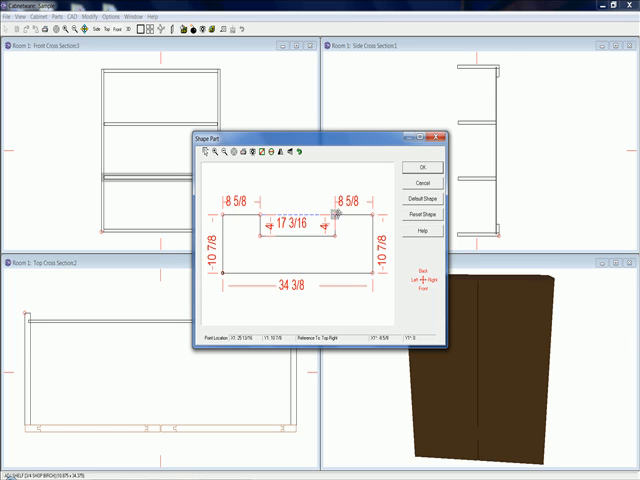
{"action": "mouse_move", "coordinate": [342, 243]}
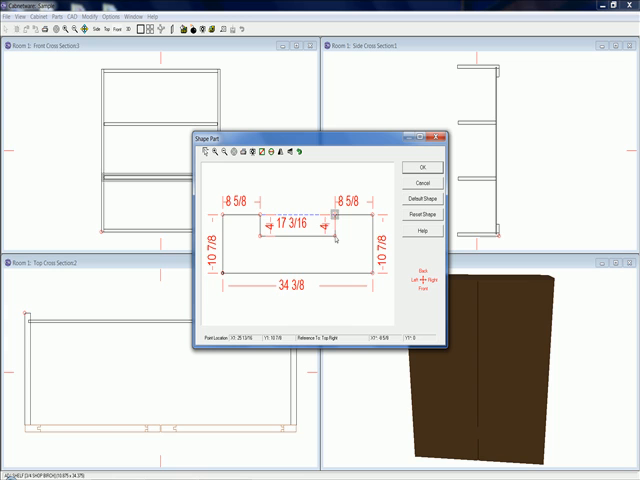
{"action": "right_click", "coordinate": [333, 238]}
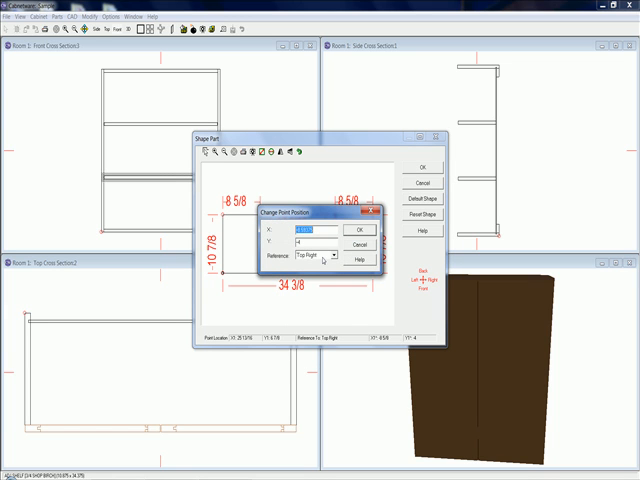
{"action": "left_click", "coordinate": [360, 231]}
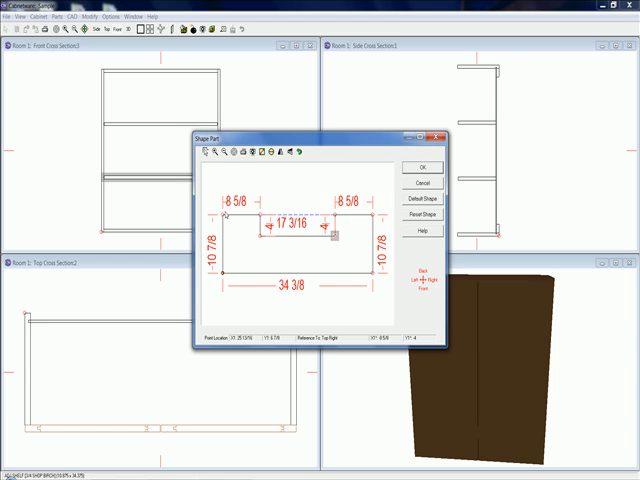
{"action": "right_click", "coordinate": [263, 212]}
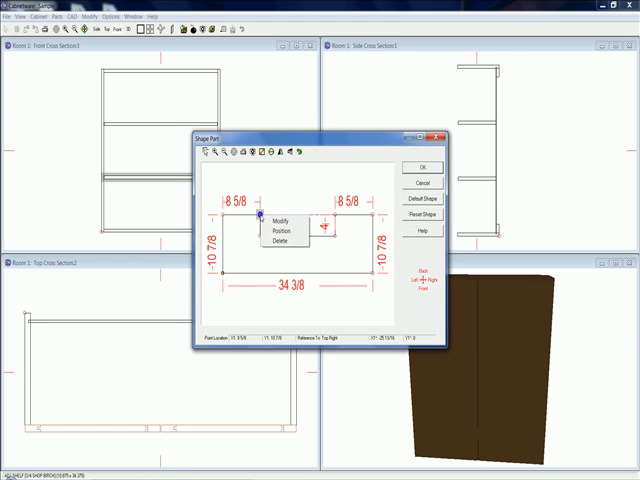
{"action": "left_click", "coordinate": [274, 227]}
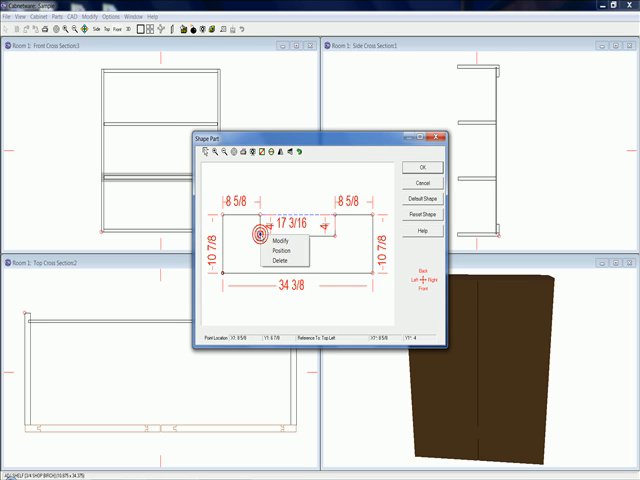
{"action": "left_click", "coordinate": [276, 248]}
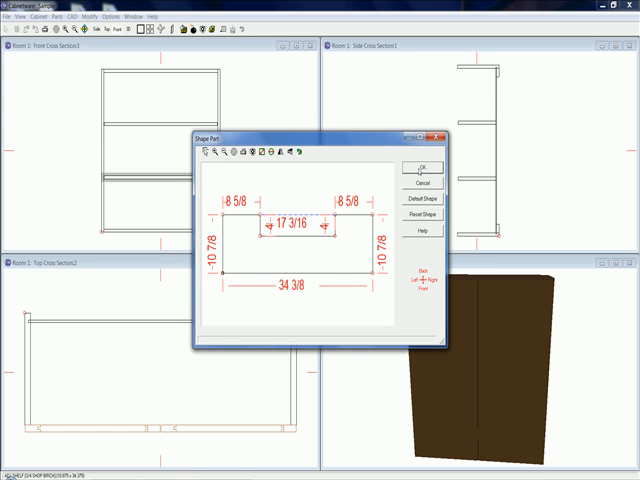
Step: Copy the lower middle shelf's notched shape and paste it onto the upper middle shelf
{"action": "left_click", "coordinate": [428, 166]}
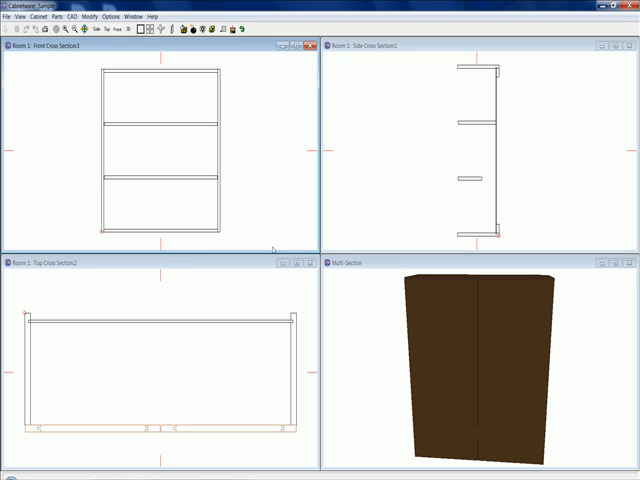
{"action": "left_click", "coordinate": [186, 180]}
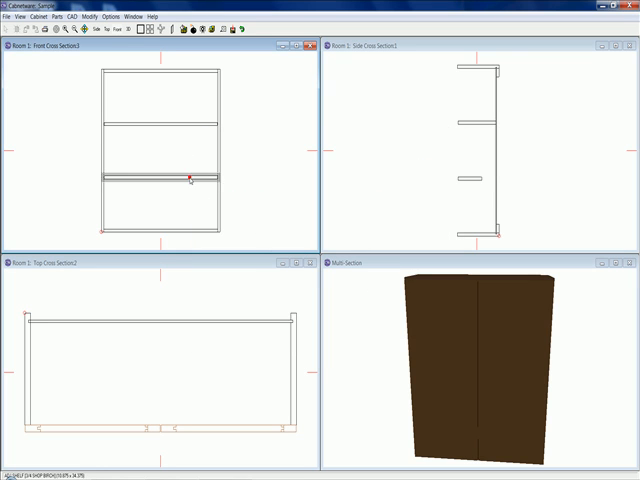
{"action": "right_click", "coordinate": [189, 180]}
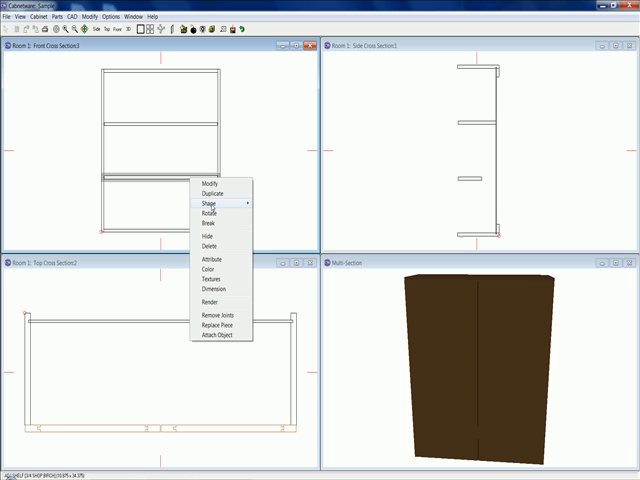
{"action": "mouse_move", "coordinate": [204, 204]}
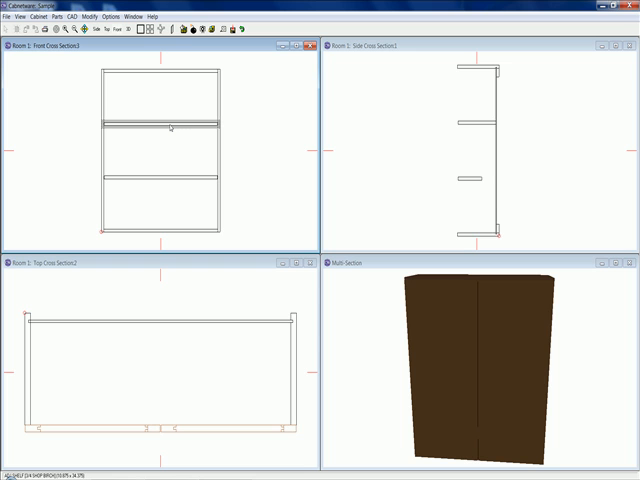
{"action": "right_click", "coordinate": [170, 128]}
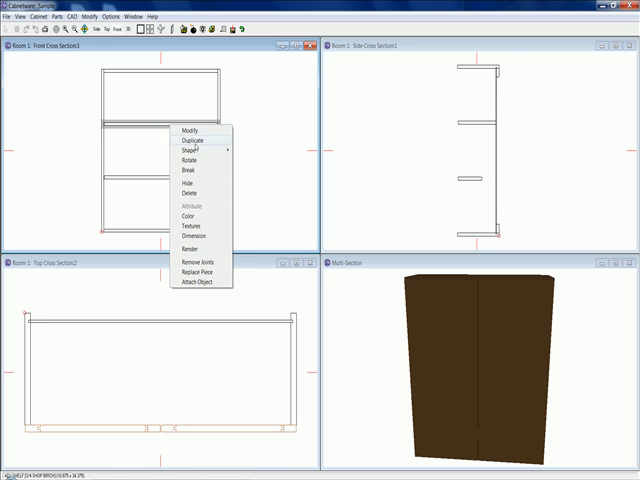
{"action": "mouse_move", "coordinate": [191, 150]}
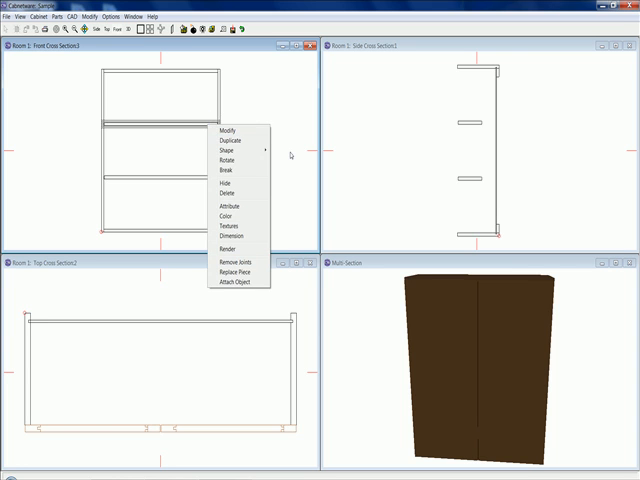
{"action": "left_click", "coordinate": [228, 261]}
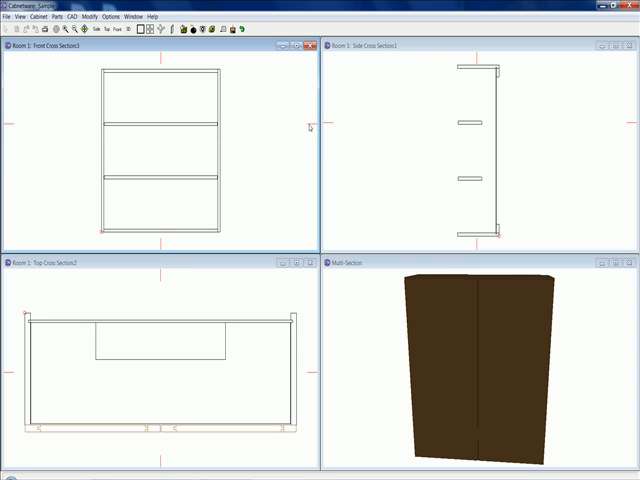
{"action": "mouse_move", "coordinate": [99, 334]}
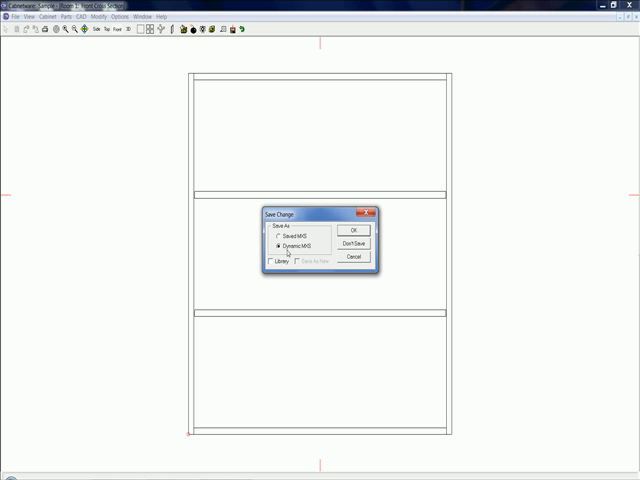
{"action": "mouse_move", "coordinate": [311, 253]}
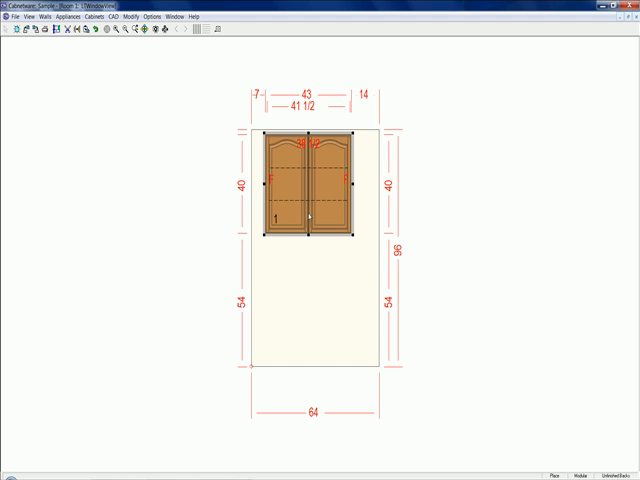
{"action": "mouse_move", "coordinate": [308, 256]}
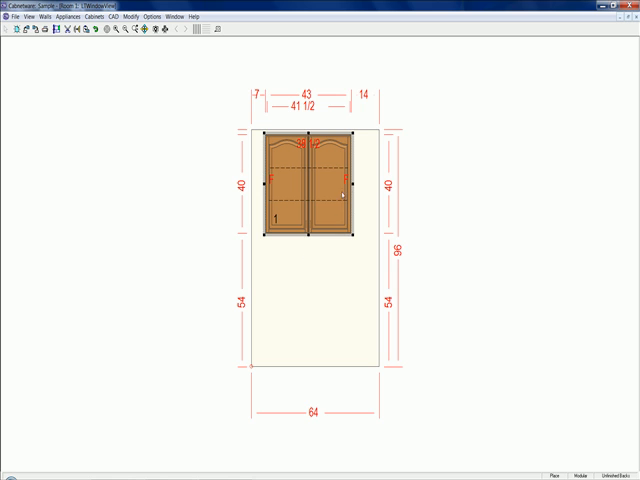
Step: Drag the cabinet's right edge to widen it to 50, leaving 7 each side
{"action": "left_click_drag", "start_coordinate": [348, 185], "coordinate": [362, 185]}
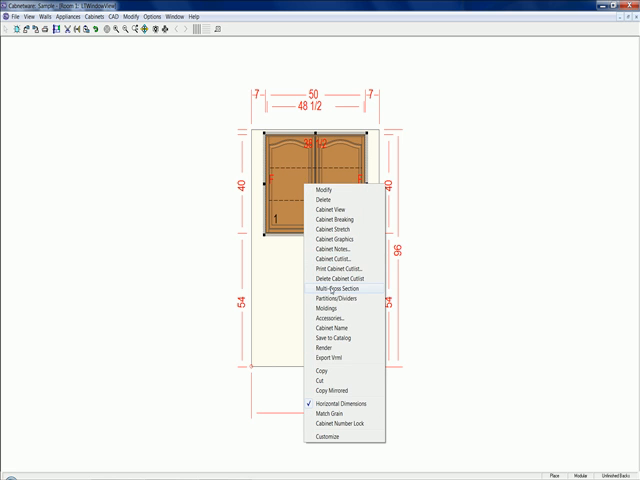
Step: Show the widened 50 cabinet as a Multi-Cross Section view
{"action": "left_click", "coordinate": [334, 288]}
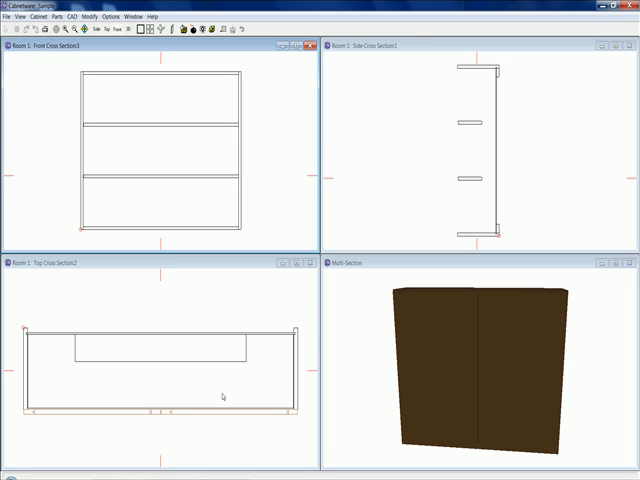
{"action": "mouse_move", "coordinate": [272, 391]}
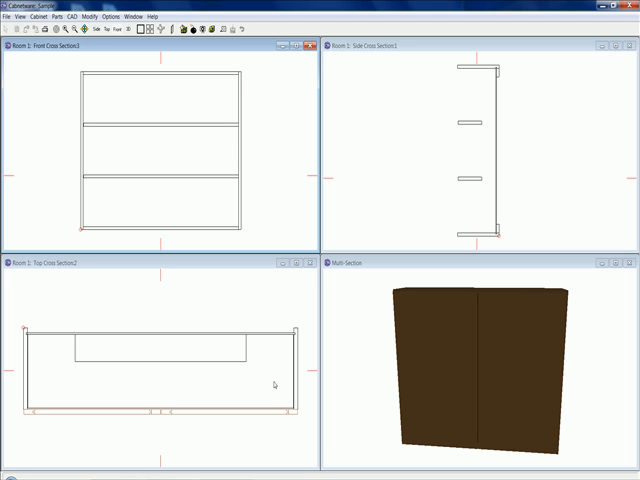
{"action": "mouse_move", "coordinate": [268, 299]}
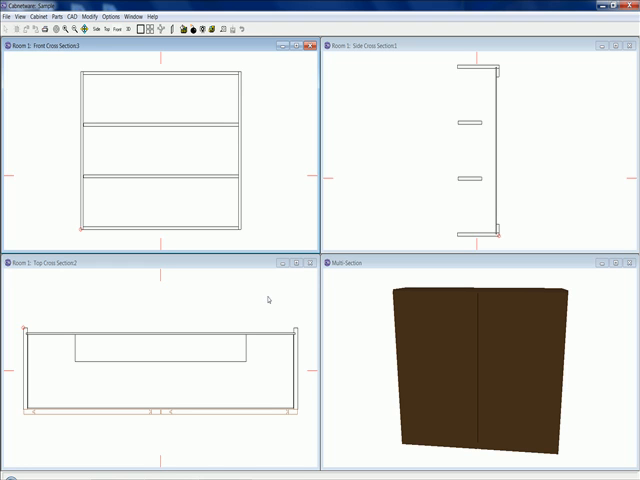
{"action": "mouse_move", "coordinate": [200, 182]}
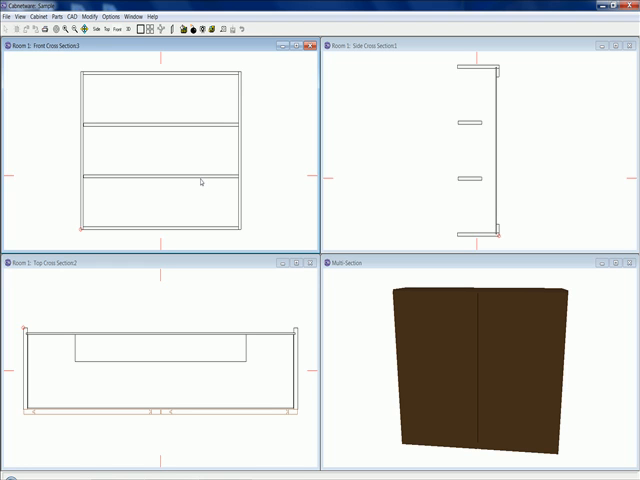
Step: Flip the lower middle shelf's shape horizontally, moving the notch and cutouts to the front
{"action": "right_click", "coordinate": [200, 181]}
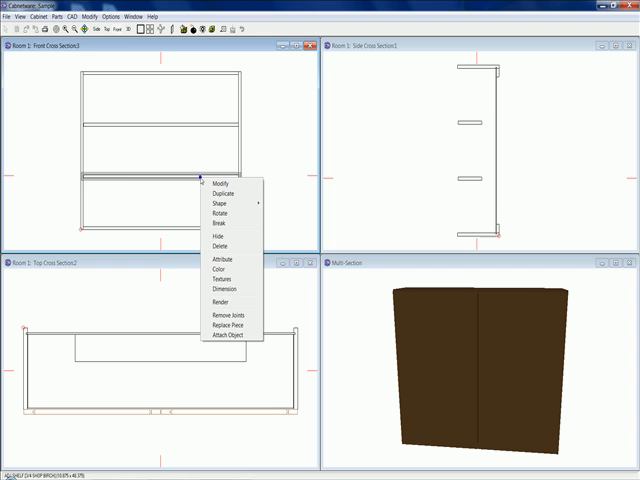
{"action": "mouse_move", "coordinate": [215, 211]}
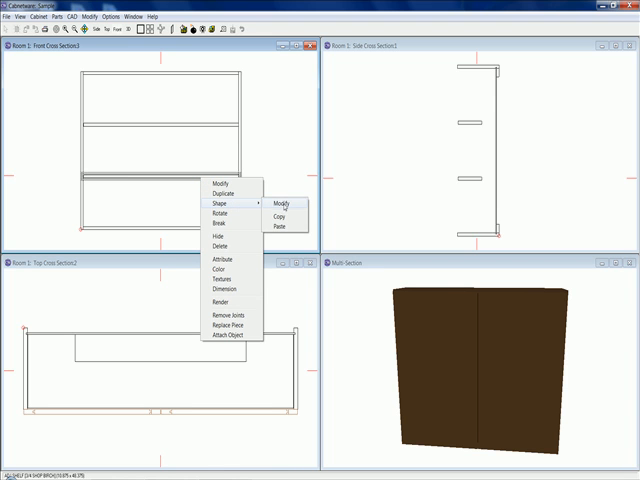
{"action": "left_click", "coordinate": [287, 204]}
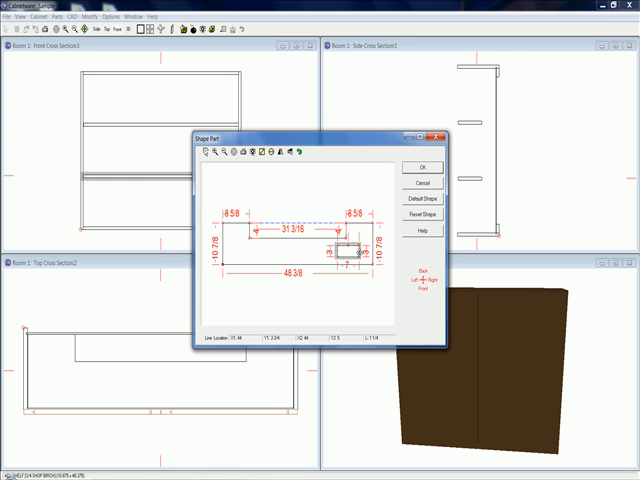
{"action": "mouse_move", "coordinate": [333, 224]}
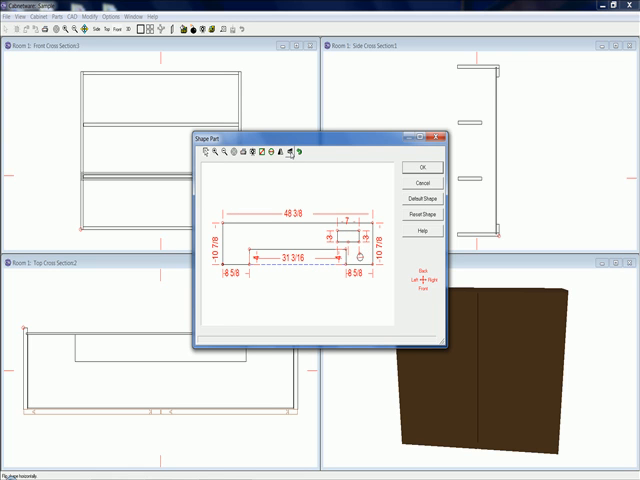
{"action": "left_click", "coordinate": [419, 166]}
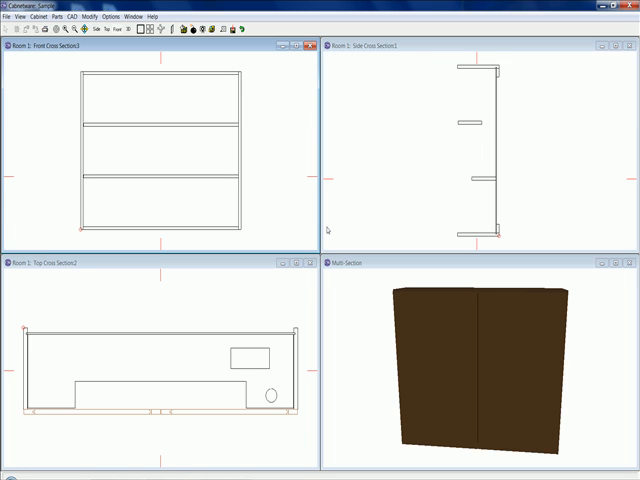
{"action": "mouse_move", "coordinate": [251, 347]}
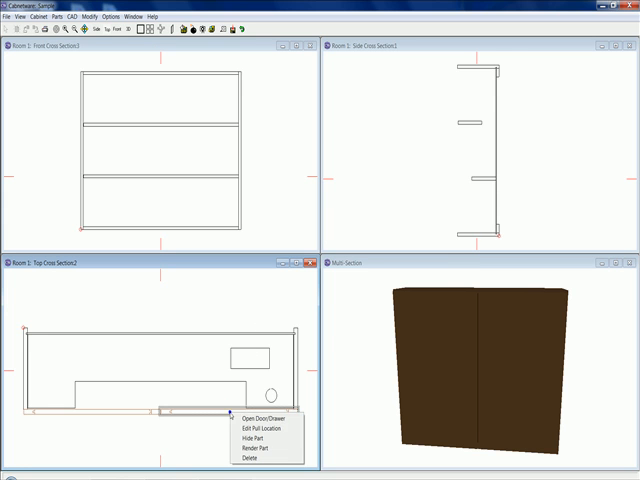
{"action": "left_click", "coordinate": [262, 424]}
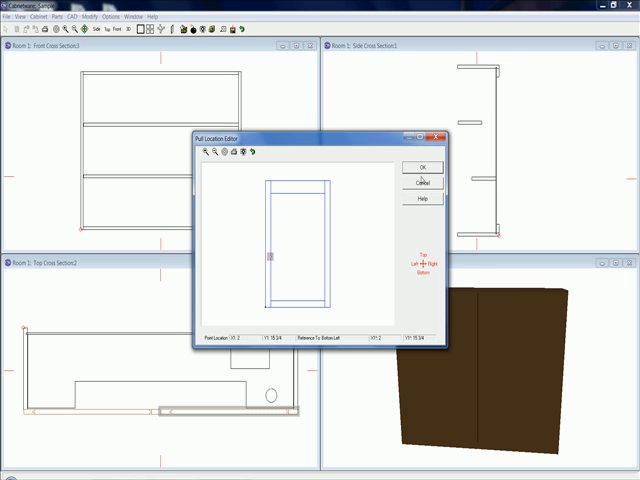
{"action": "left_click", "coordinate": [429, 166]}
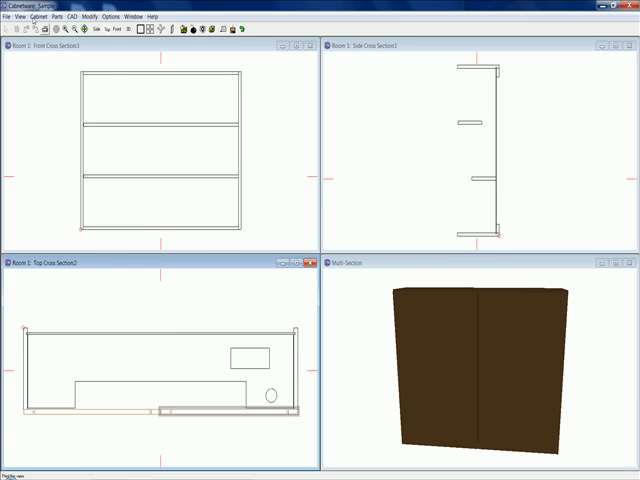
{"action": "left_click", "coordinate": [16, 16]}
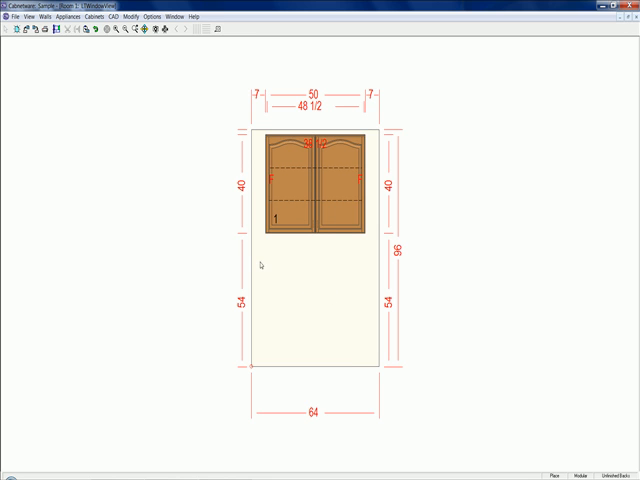
Step: Close the room from the File menu, bringing up the save-changes prompt
{"action": "left_click", "coordinate": [13, 16]}
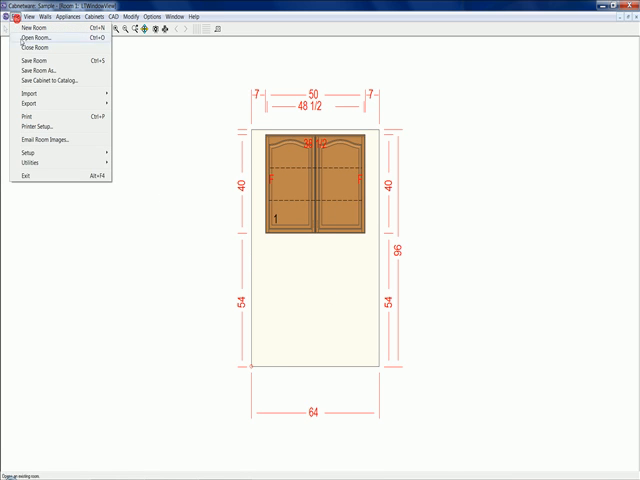
{"action": "left_click", "coordinate": [35, 39]}
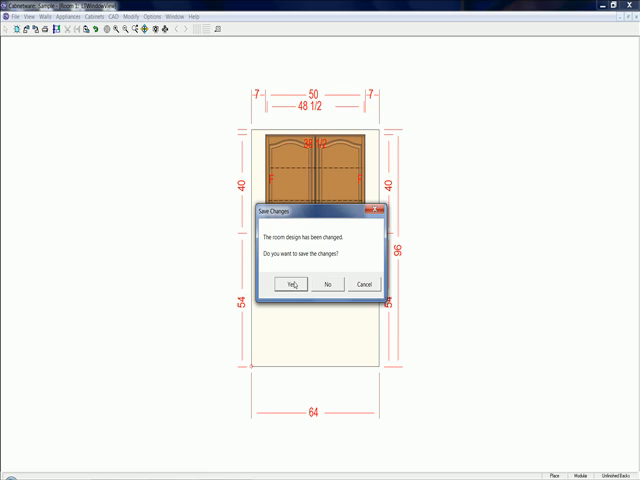